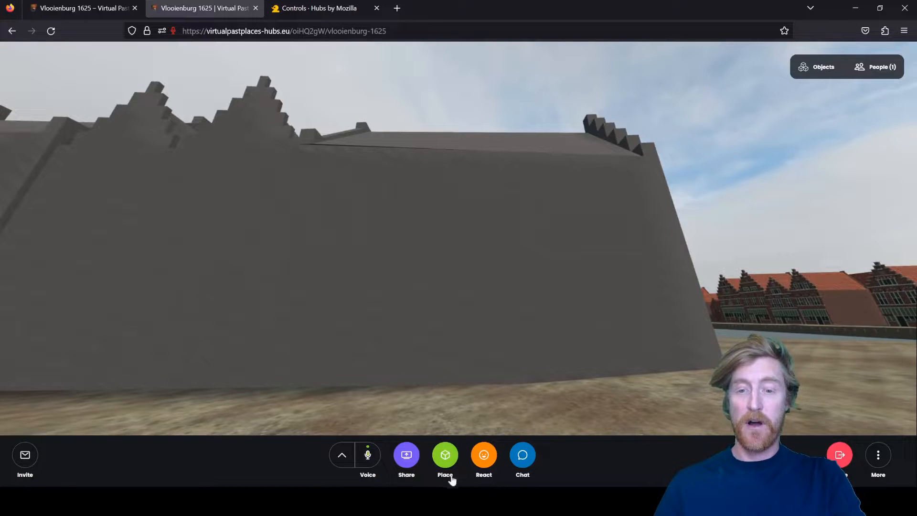
mouse_move(446, 460)
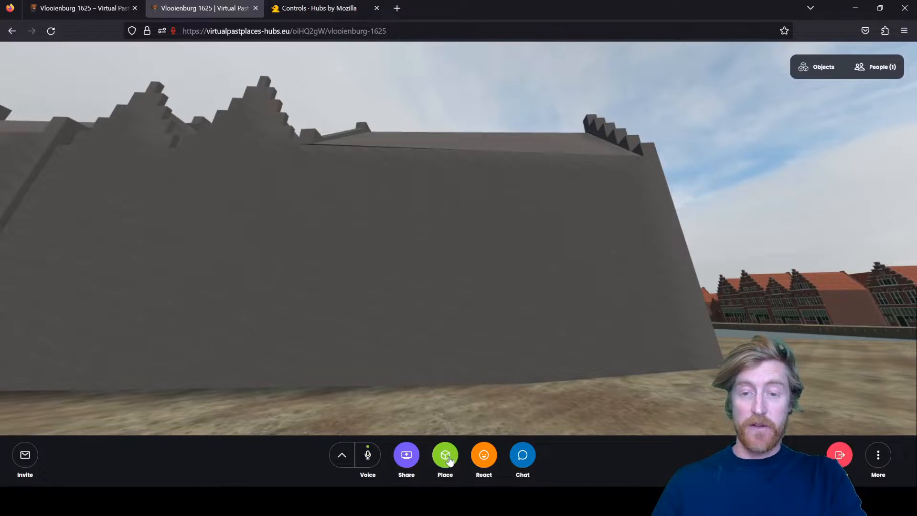
- Show the Place menu with its pen, camera, avatar, scene and upload options
left_click(444, 454)
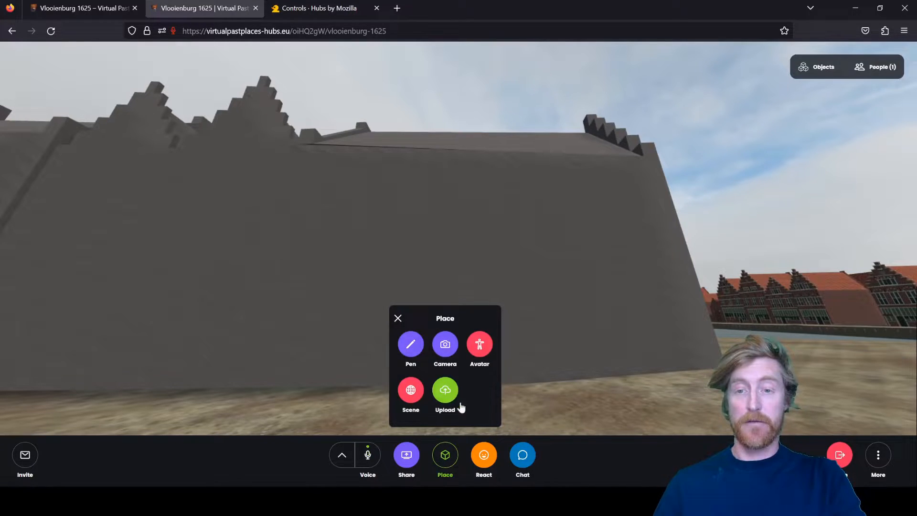
mouse_move(479, 344)
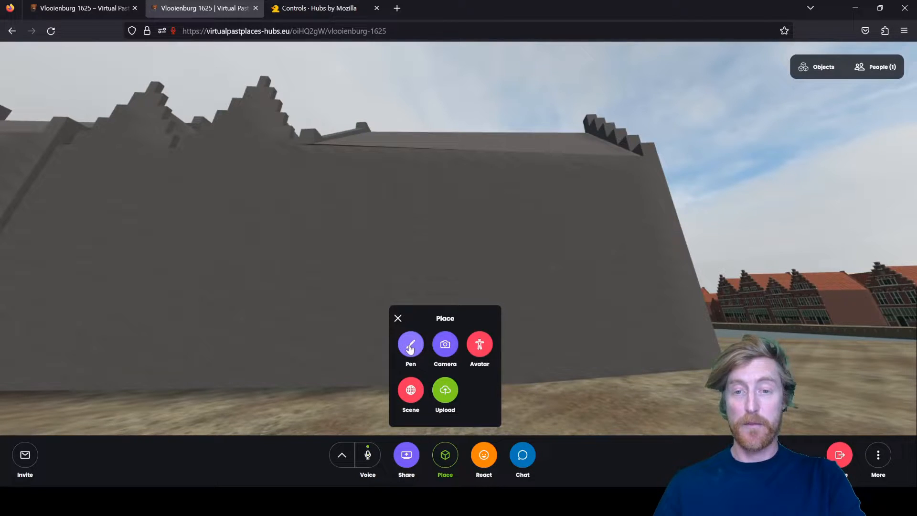
- Pick the Pen and scribble red, yellow and blue graffiti on the grey wall
left_click(410, 344)
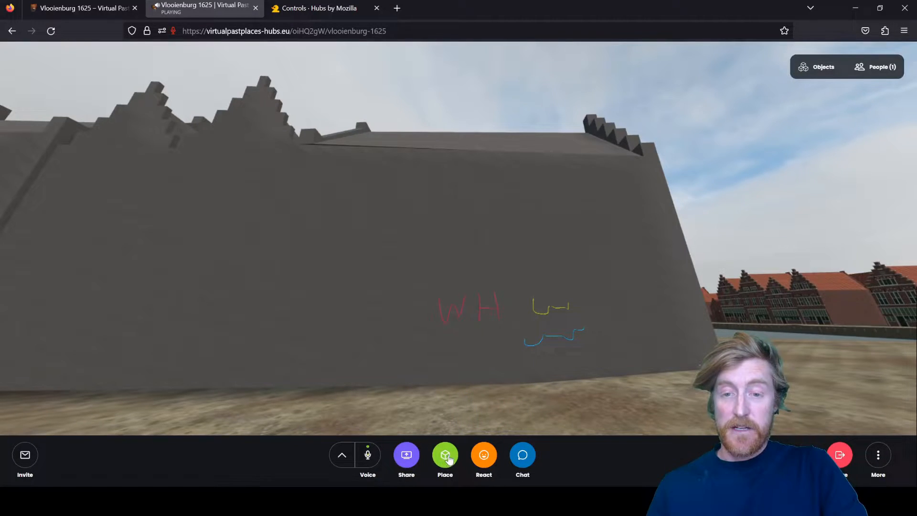
- Spawn a Camera from the Place menu in front of the graffitied wall
left_click(444, 455)
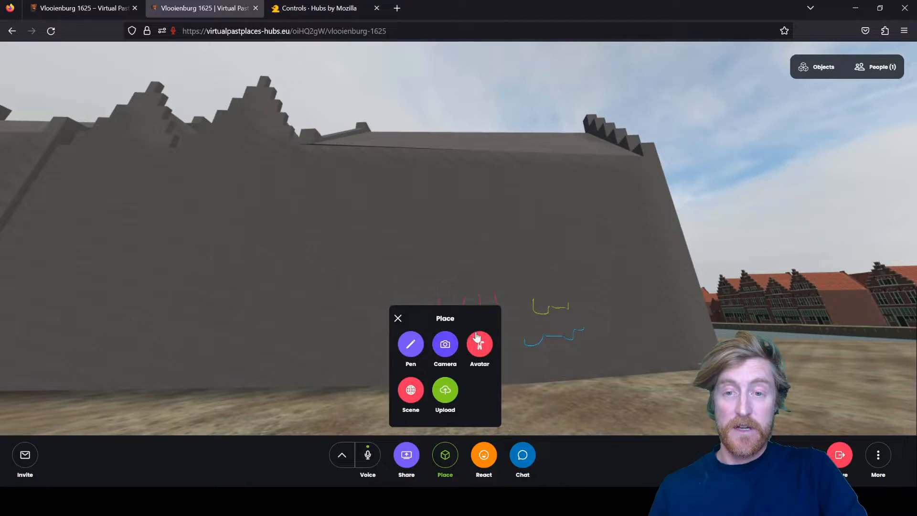
left_click(444, 345)
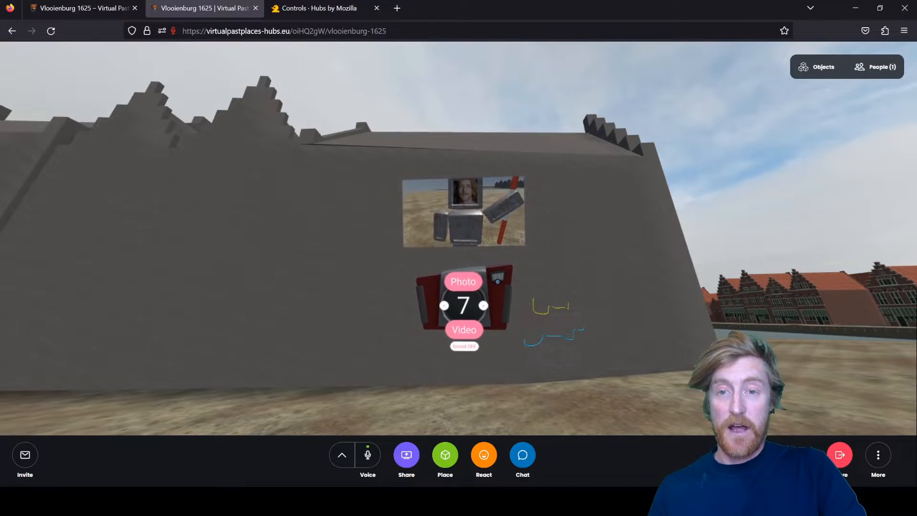
- Take a timed photo with the camera so the snapshot lands on the wall
left_click(464, 346)
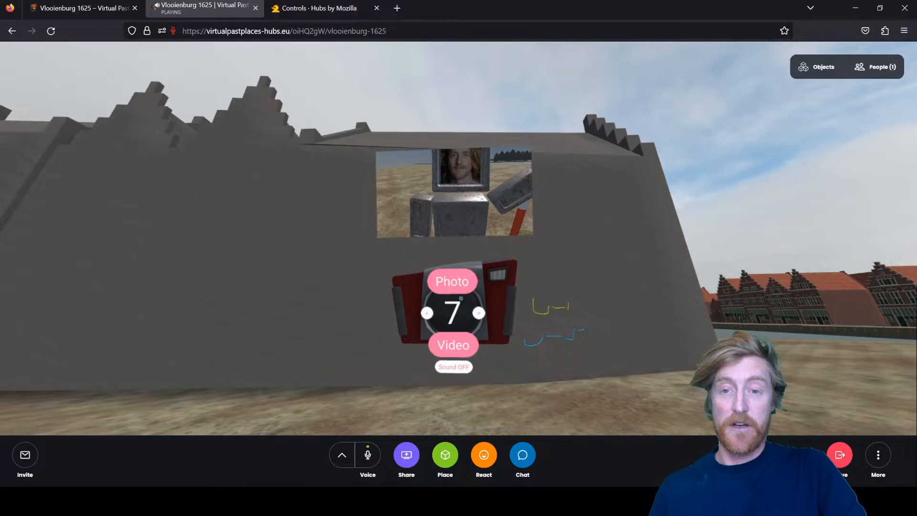
left_click(451, 281)
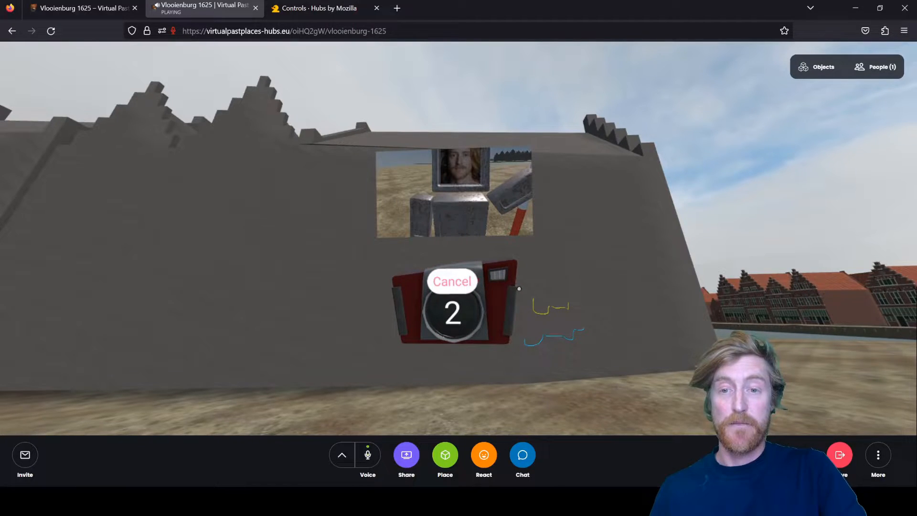
left_click(452, 280)
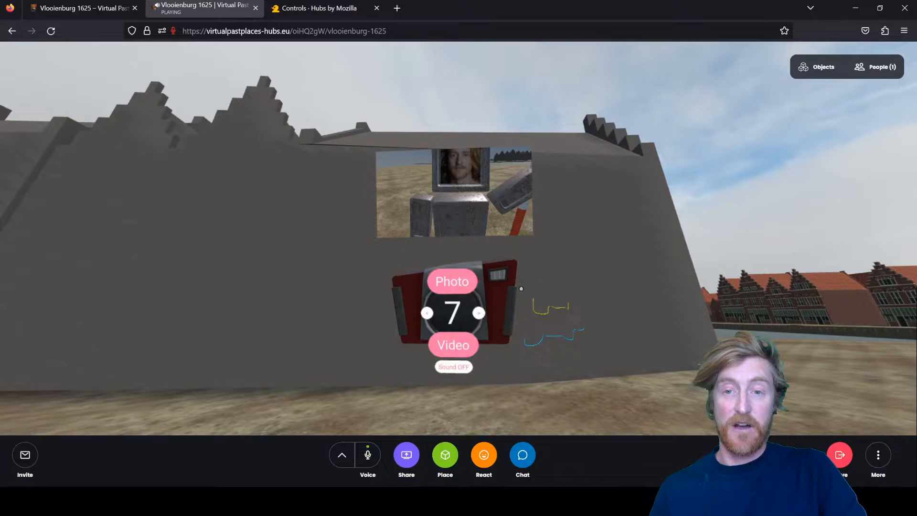
left_click(452, 281)
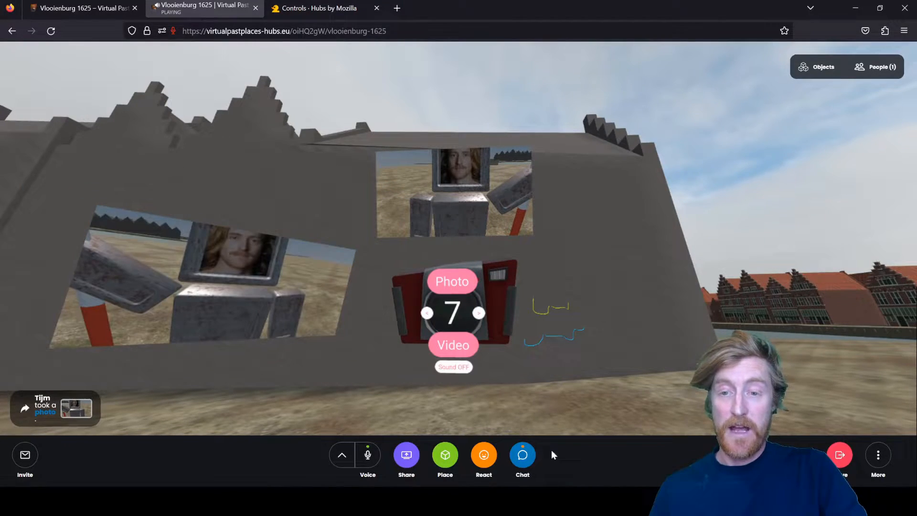
- Check the shared photo in the Chat panel, then dismiss the panel
left_click(522, 454)
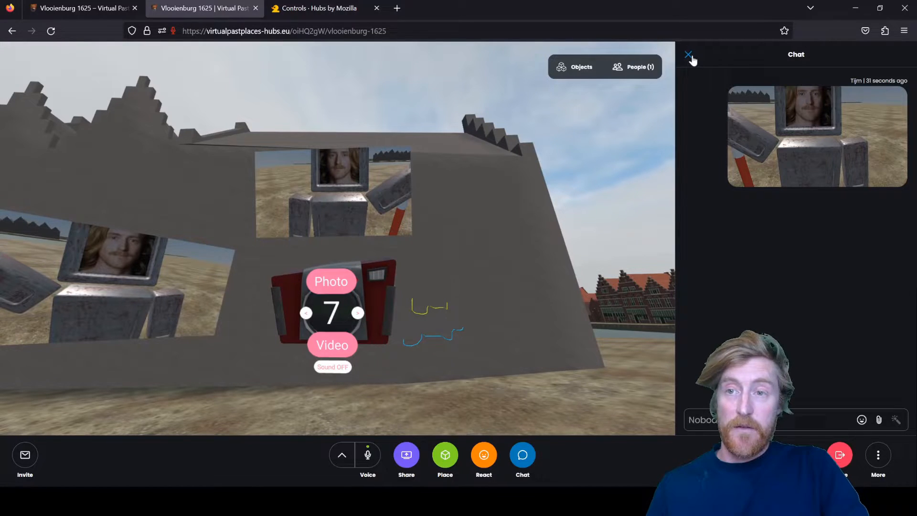
left_click(689, 55)
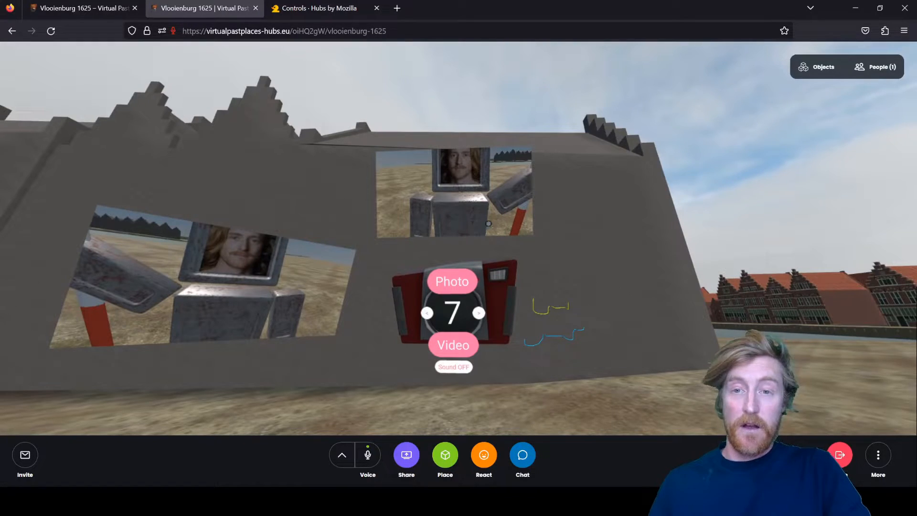
- With the camera put away, reopen the Place menu of items
left_click(444, 455)
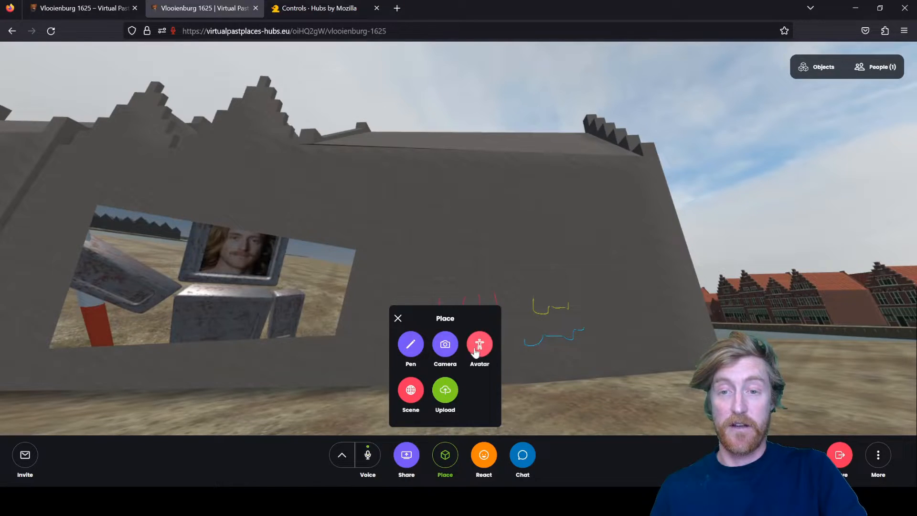
mouse_move(409, 392)
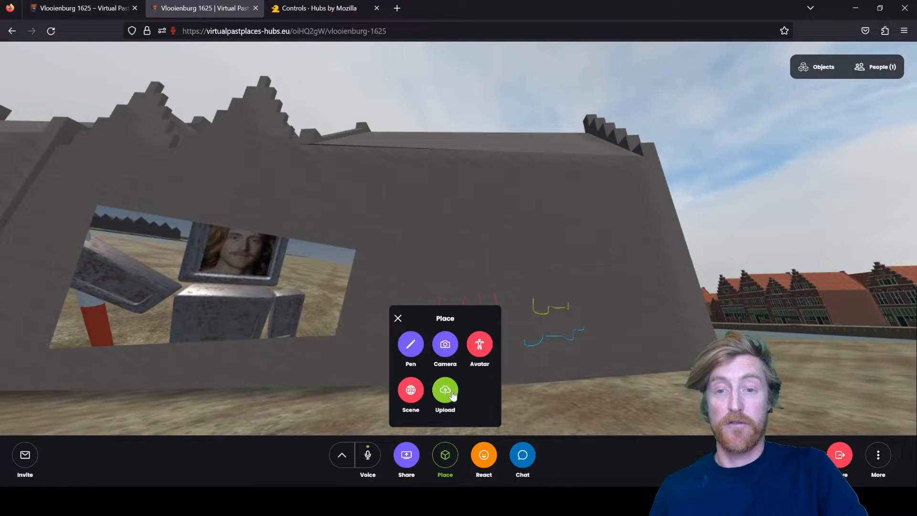
- Choose Upload to get the Custom Object dialog awaiting a file or URL
left_click(444, 391)
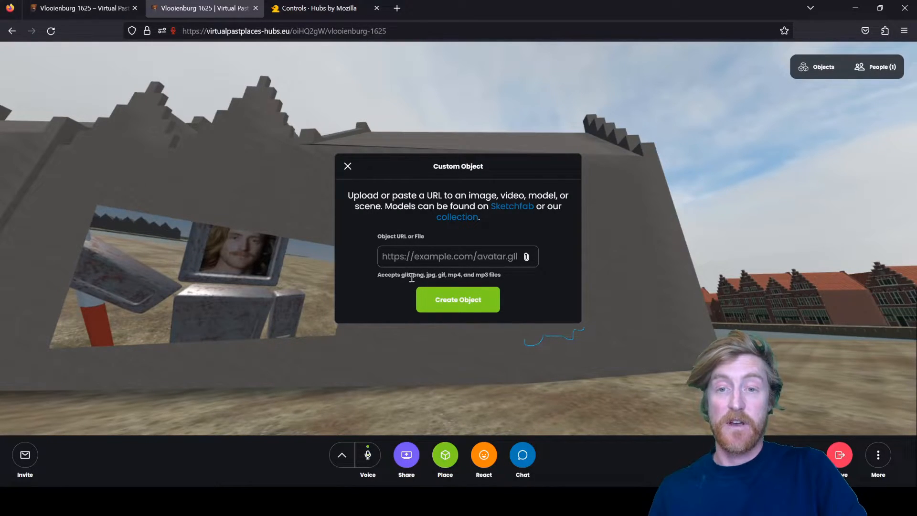
double_click(405, 274)
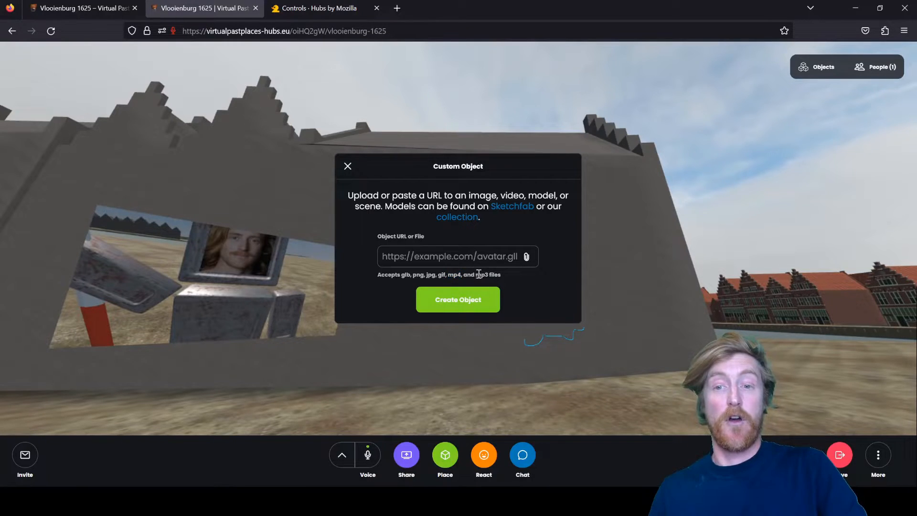
double_click(480, 274)
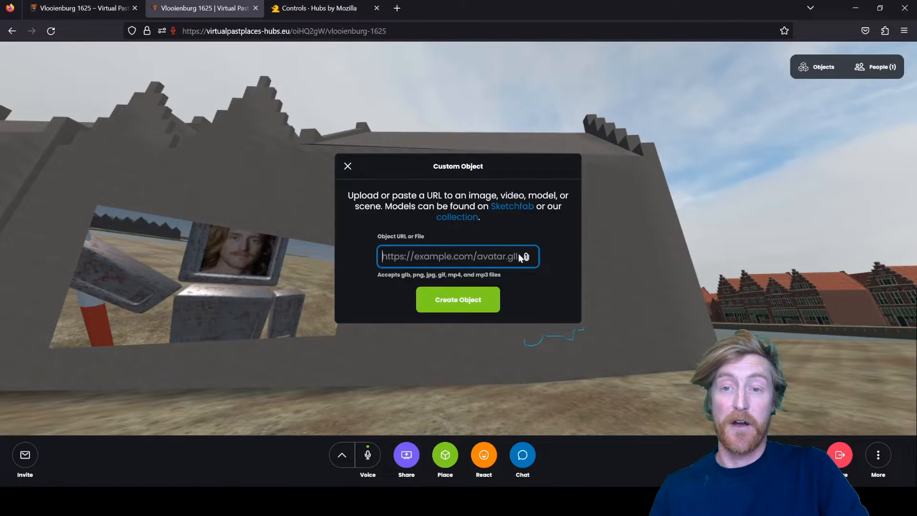
mouse_move(526, 258)
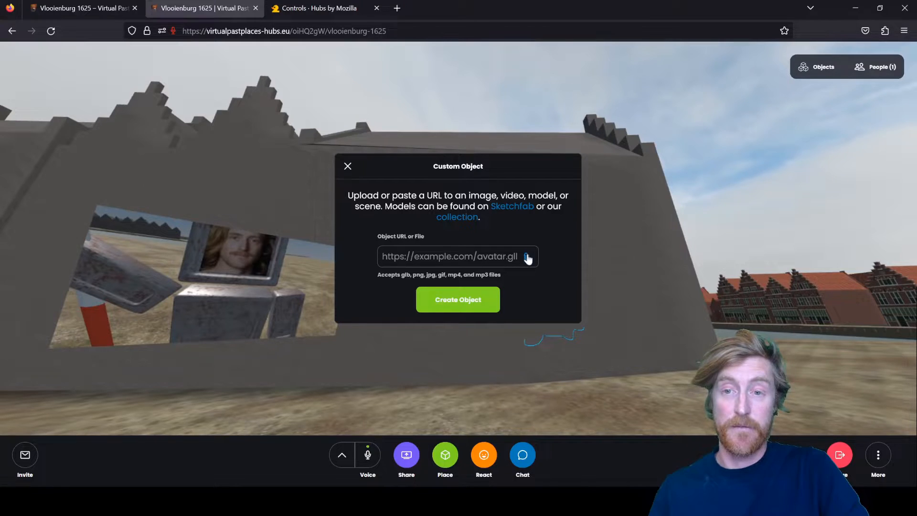
- Browse the computer and select 'hubs intro 10.mp4' as the object to add
left_click(527, 256)
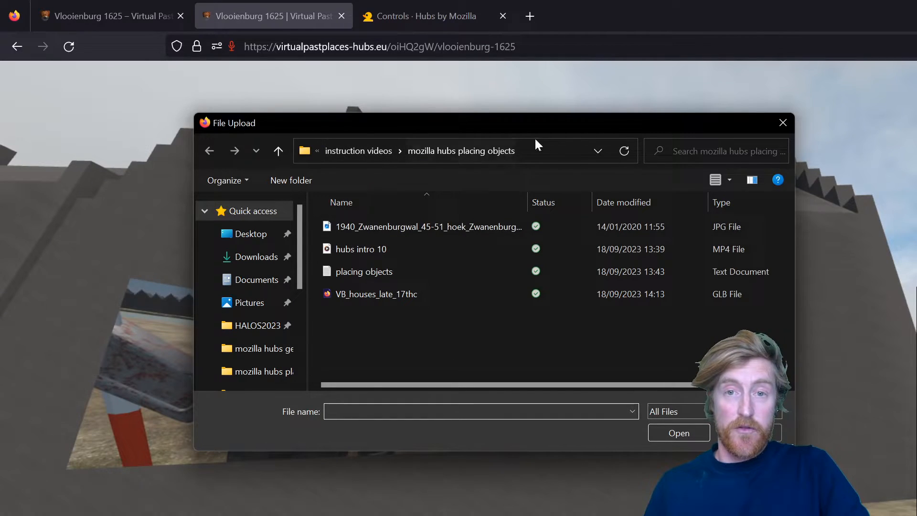
mouse_move(665, 332)
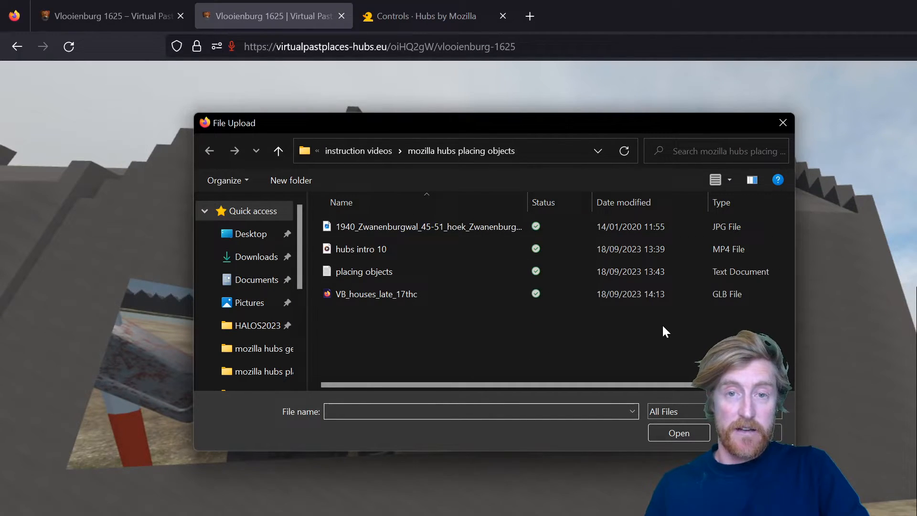
mouse_move(439, 360)
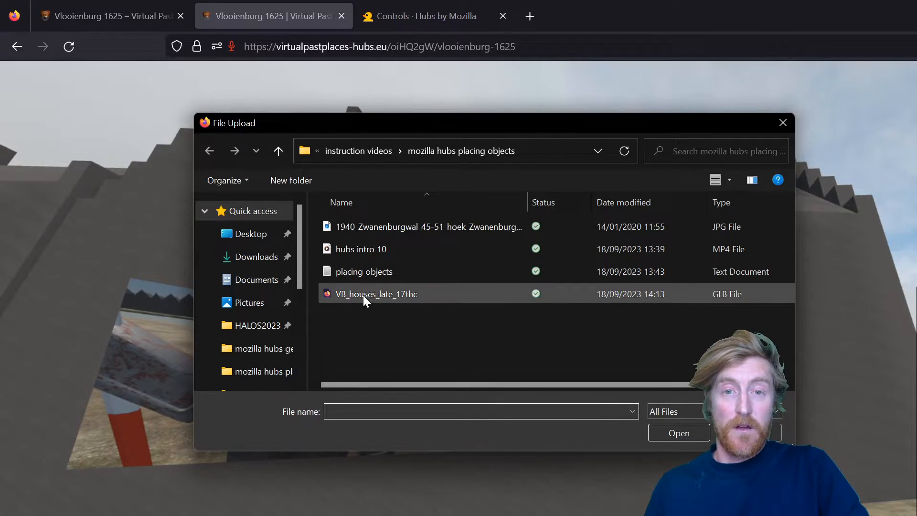
mouse_move(411, 271)
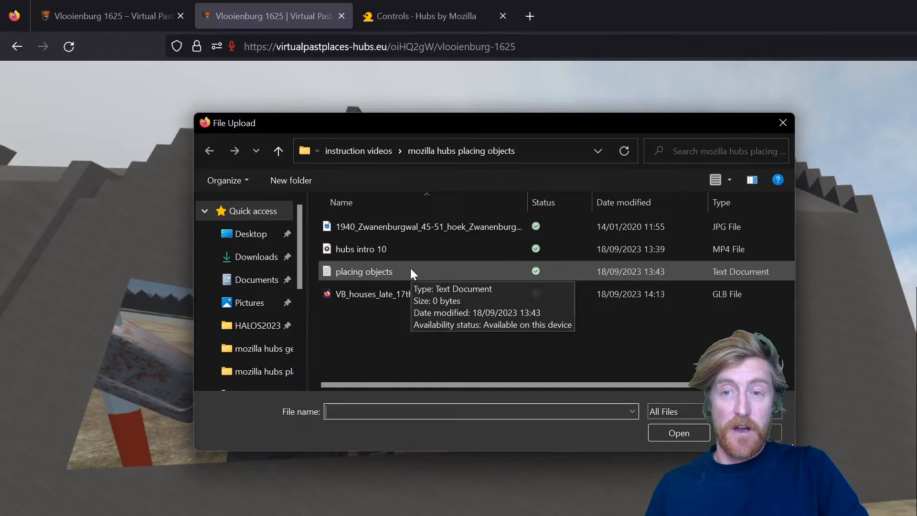
left_click(361, 248)
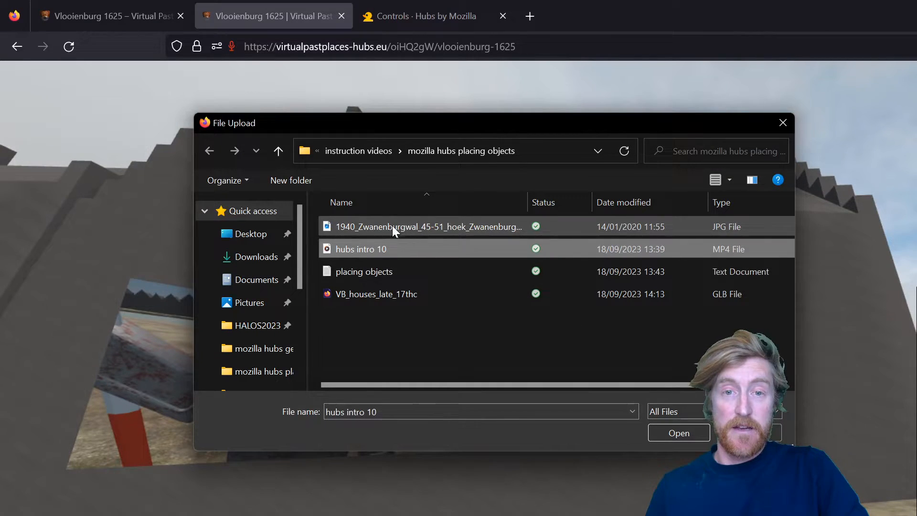
mouse_move(361, 248)
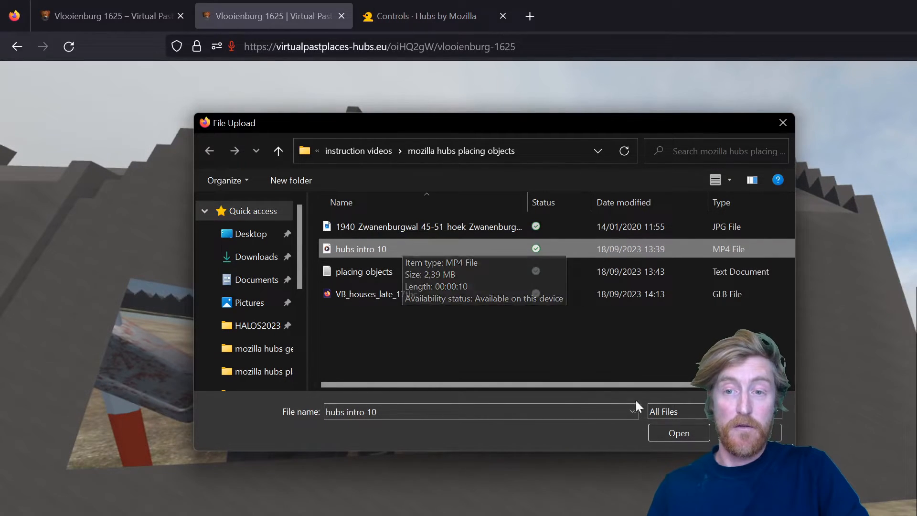
left_click(678, 432)
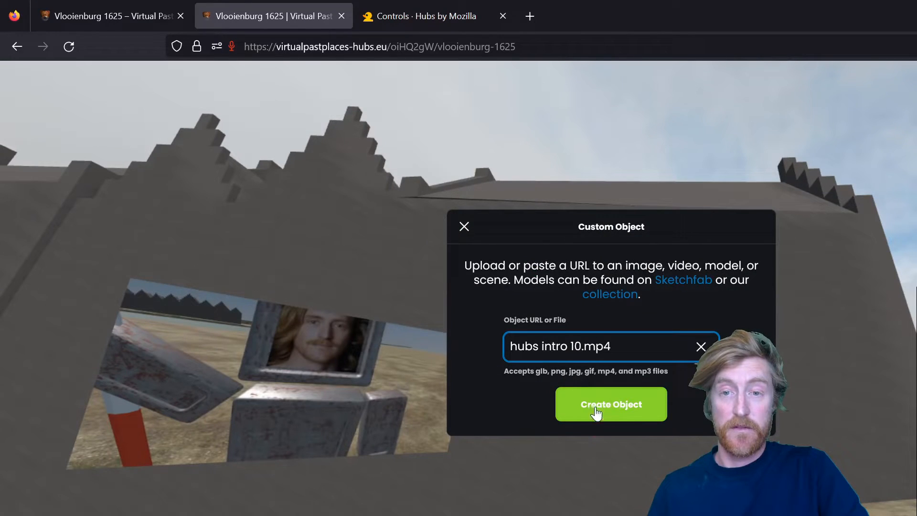
- Create the hubs intro 10 video object and set it on the wall beside the photo
left_click(610, 404)
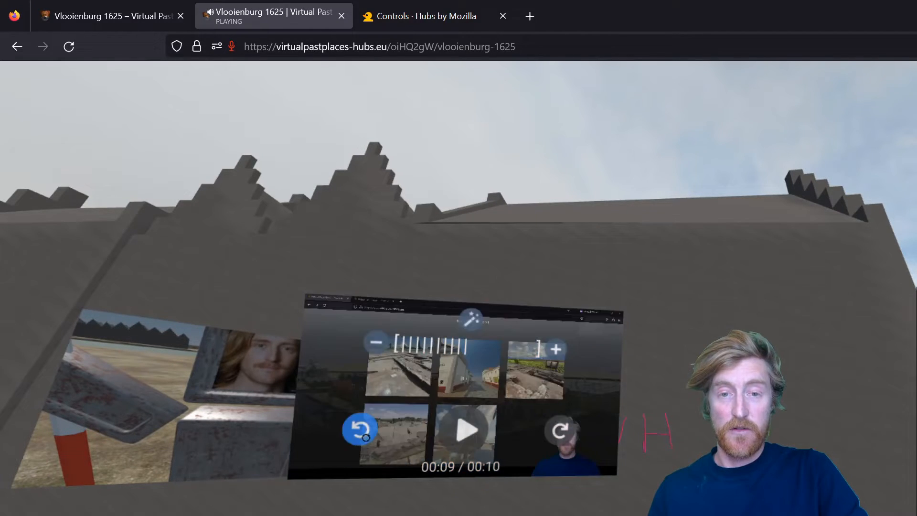
mouse_move(465, 432)
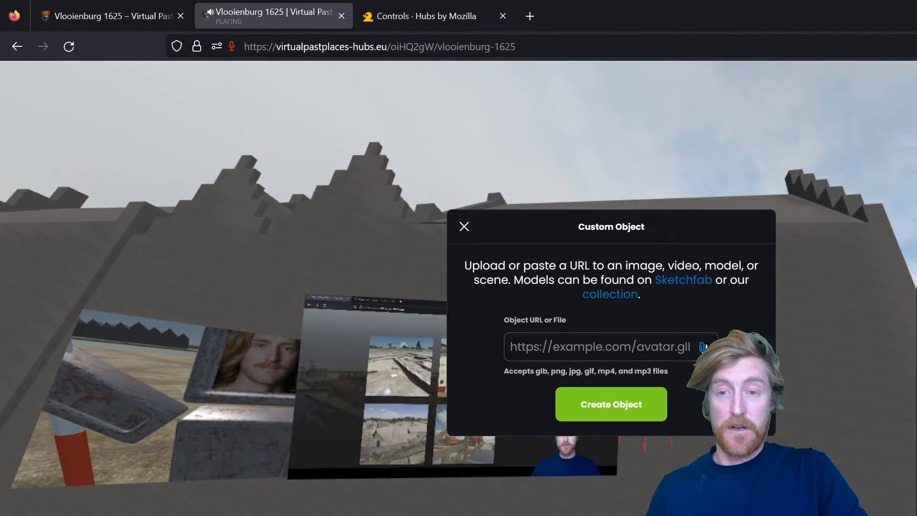
- Select and upload VB_houses_late_17thc.glb so the brick gabled houses appear
left_click(704, 346)
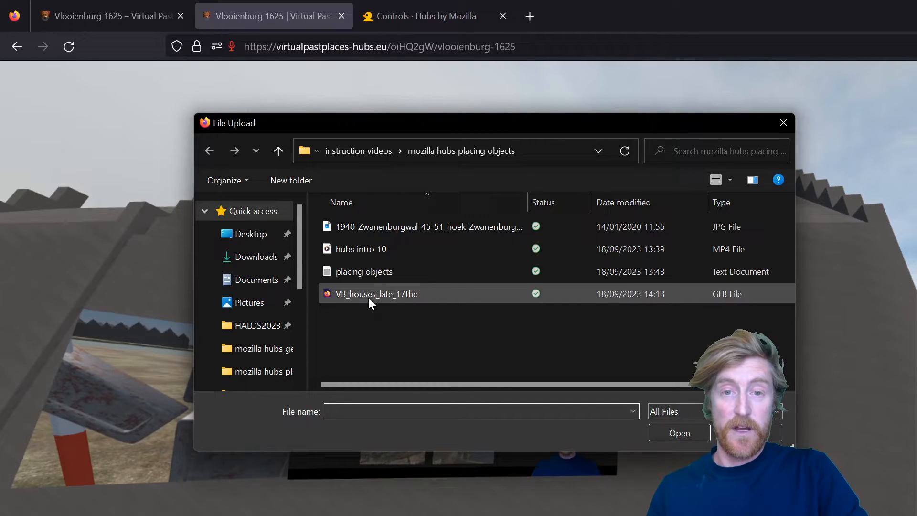
left_click(376, 293)
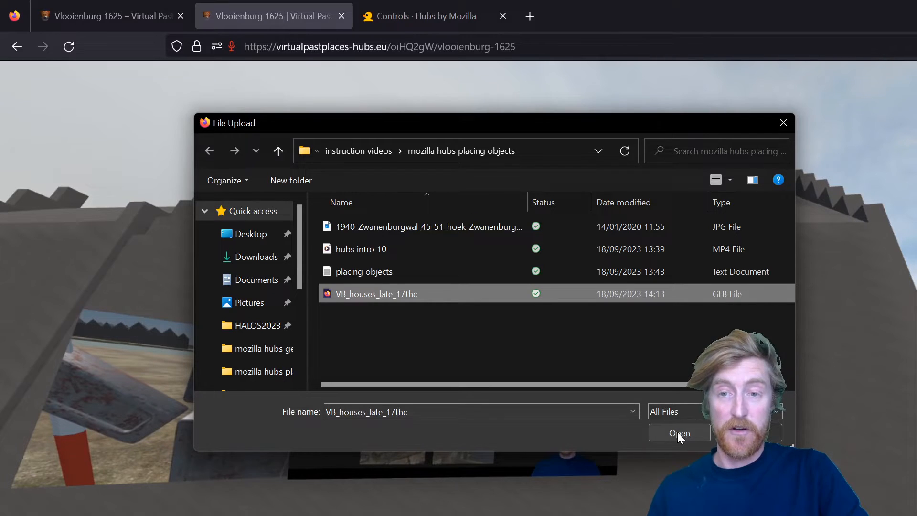
left_click(679, 432)
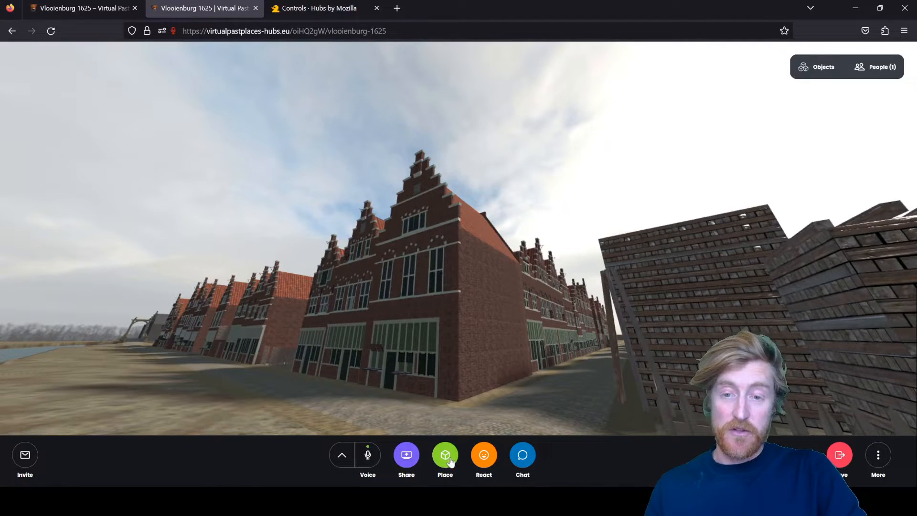
- Via Place > Upload, choose the 1940 black-and-white street photo JPG from the computer
left_click(444, 455)
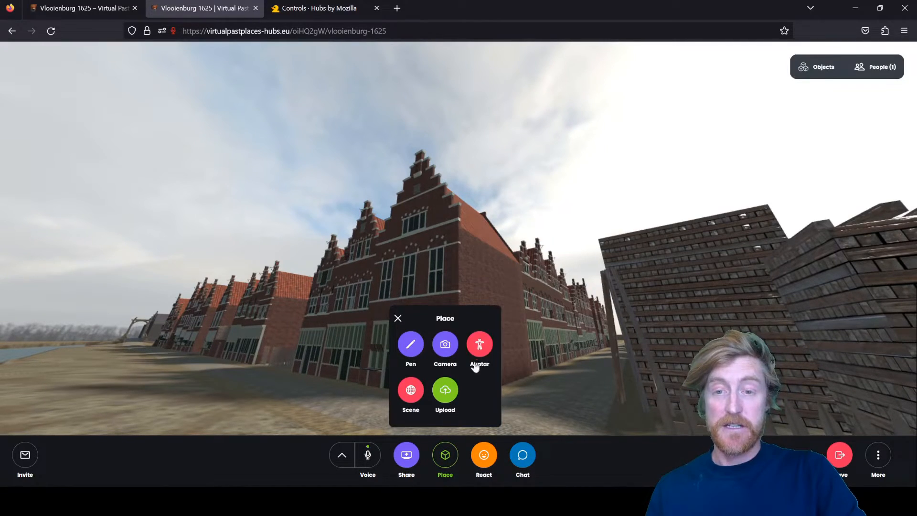
left_click(444, 391)
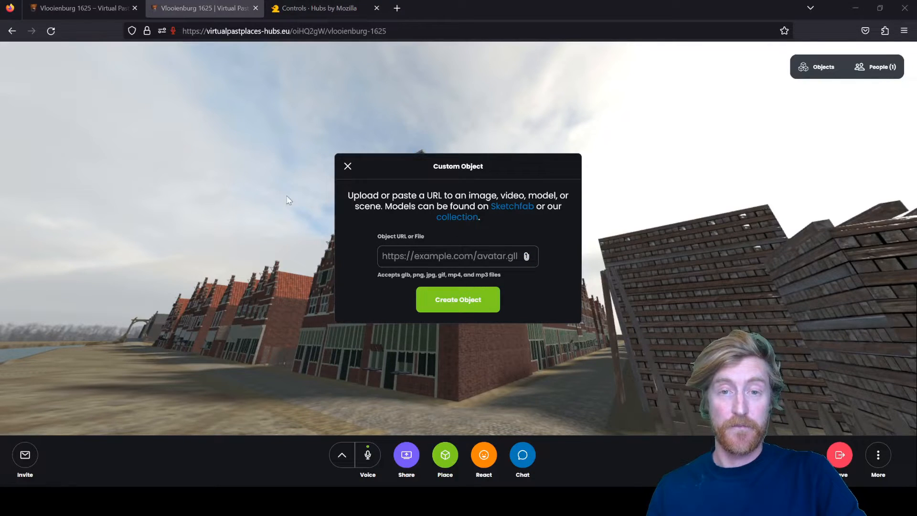
mouse_move(511, 325)
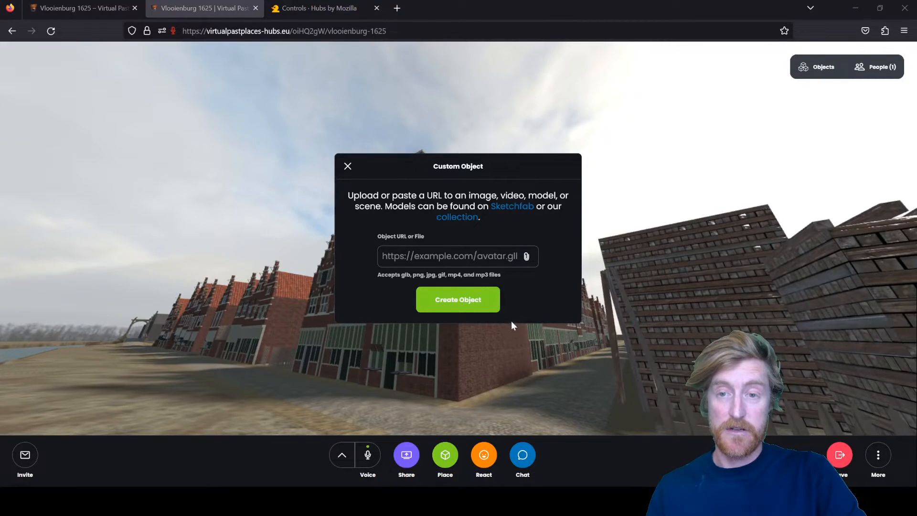
left_click(457, 299)
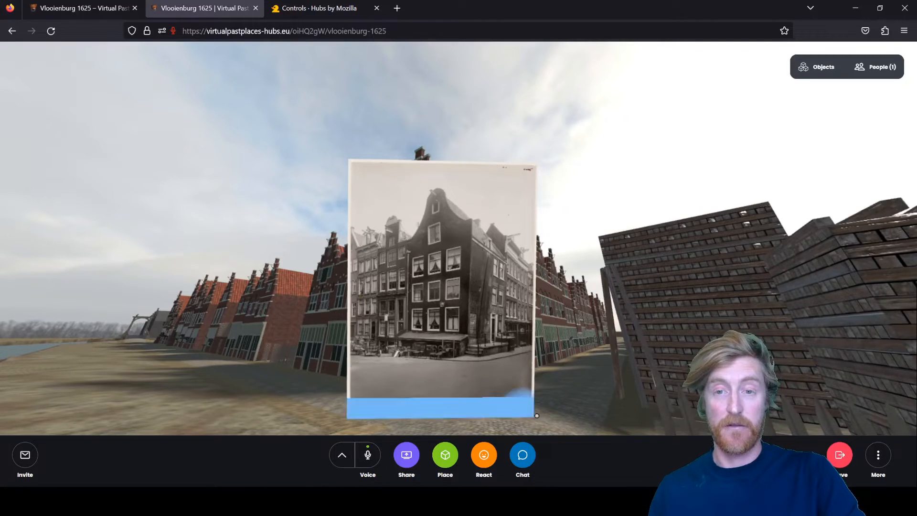
- Grab the 1940 photo and drop it aligned over the historic houses behind it
left_click(464, 274)
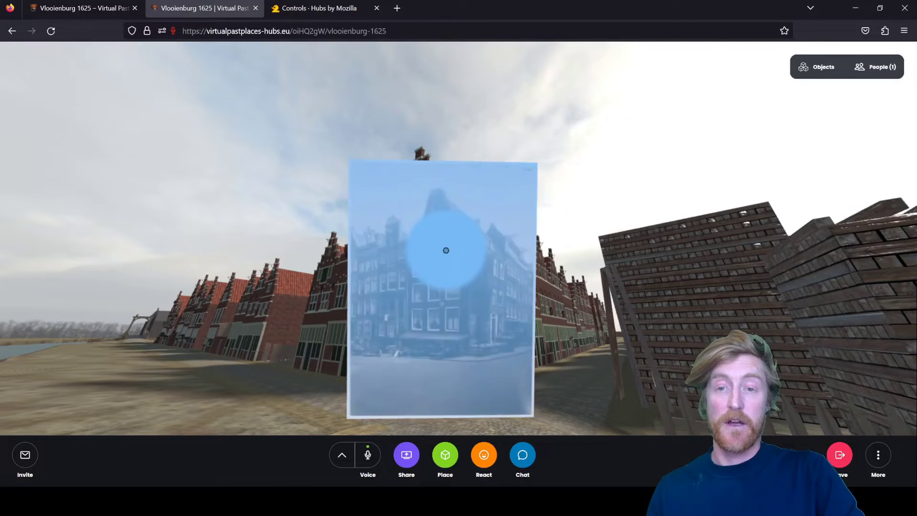
left_click(446, 250)
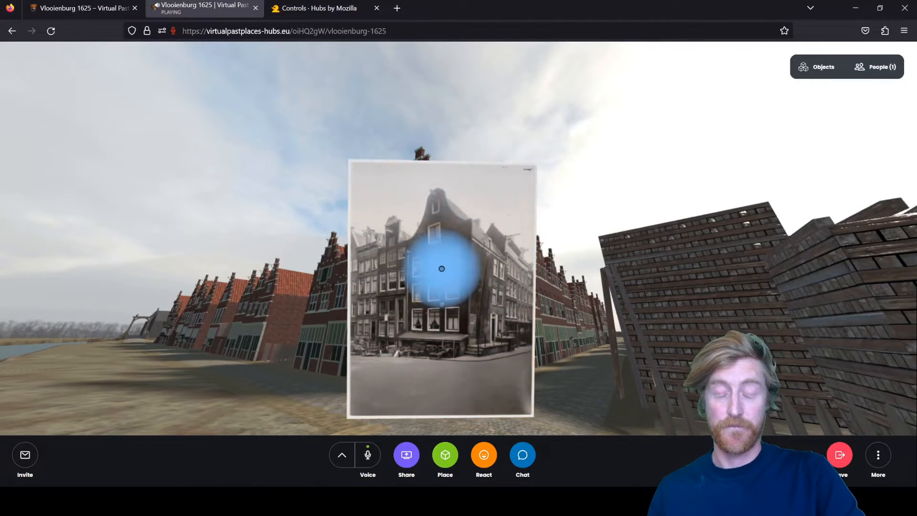
left_click(441, 268)
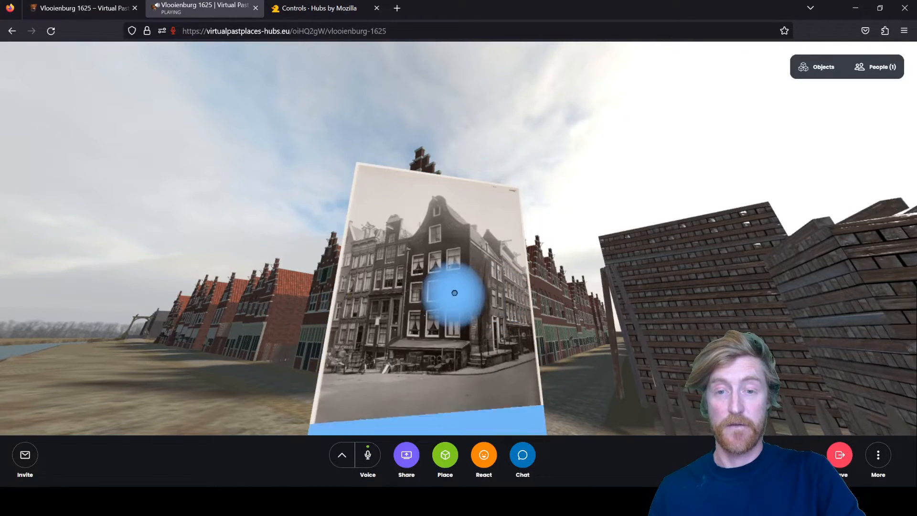
left_click(455, 293)
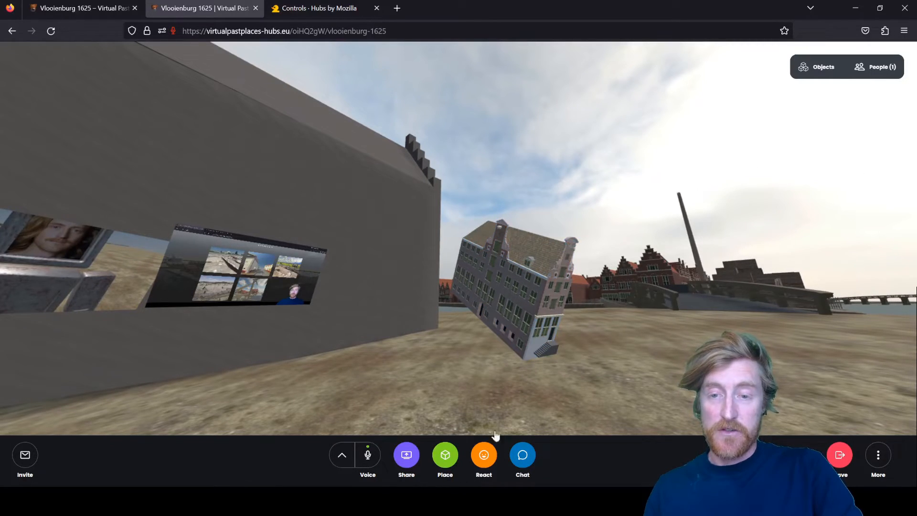
- Grab the tilted house model and drop it on the ground beside the grey building
left_click(518, 286)
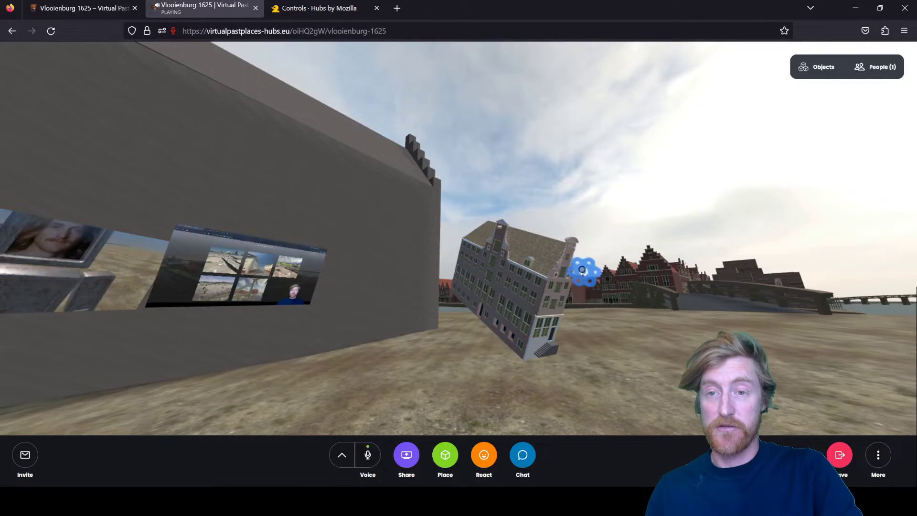
left_click(581, 269)
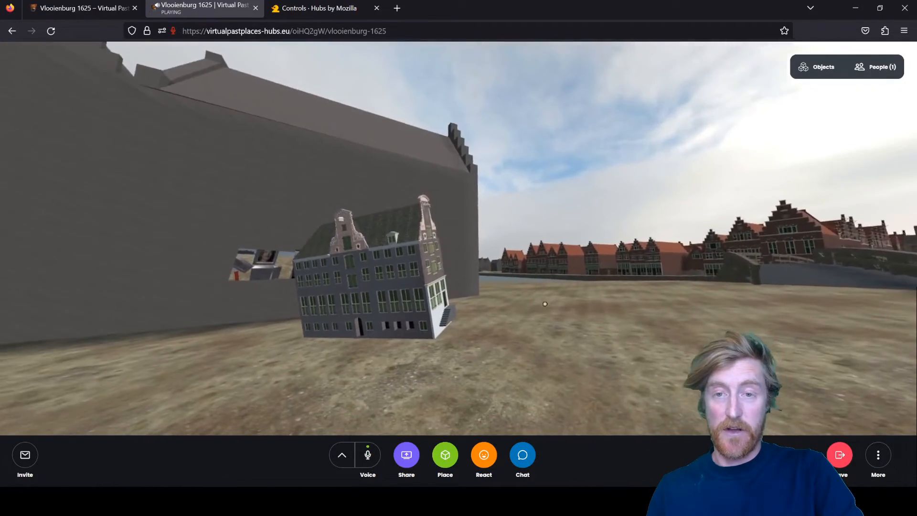
left_click(363, 275)
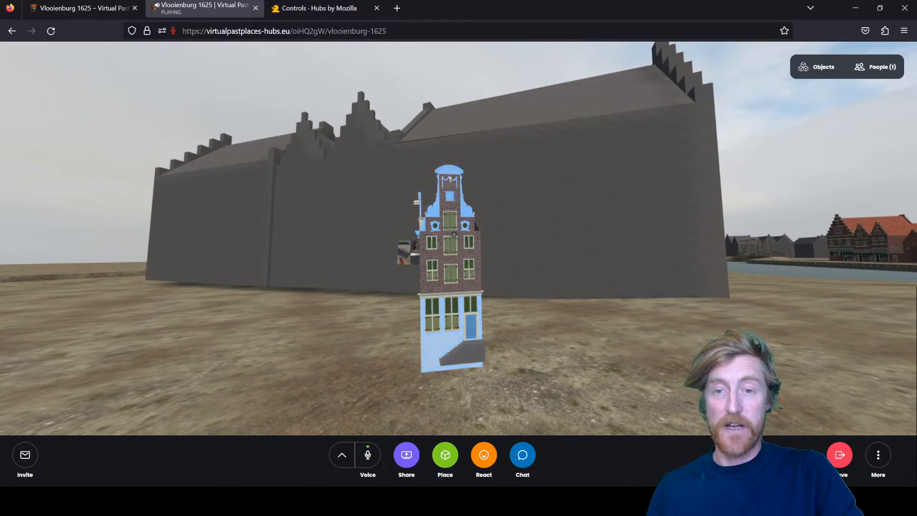
- Shrink the house model with its scale handle and release it standing upright
left_click(452, 246)
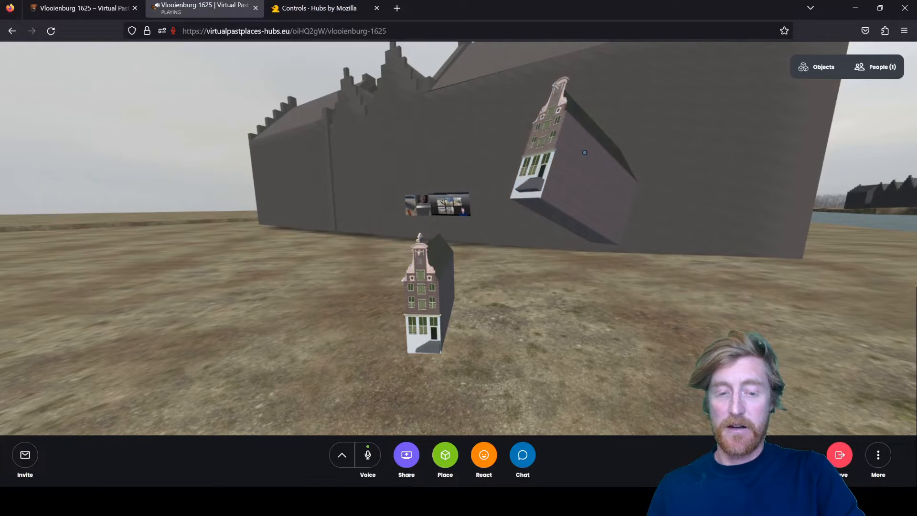
left_click(546, 129)
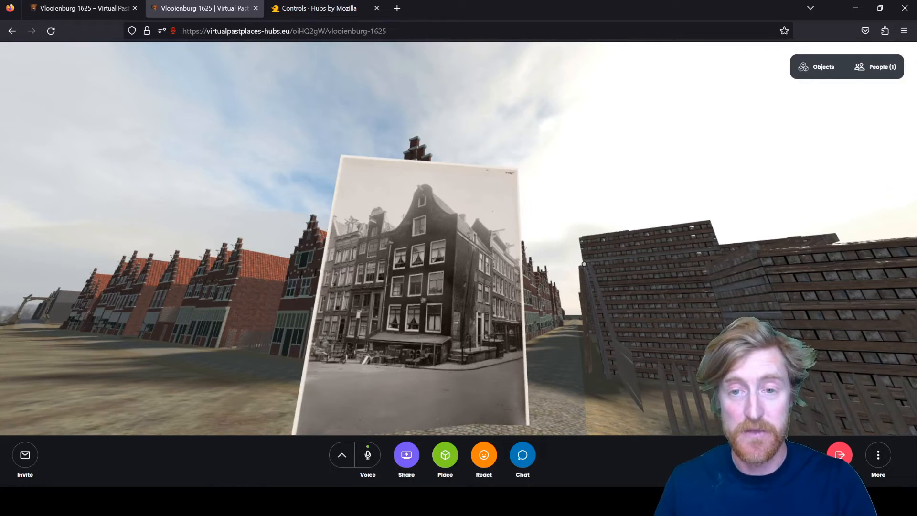
- Target the 1940 photo on the street and bring up its object options
left_click(381, 255)
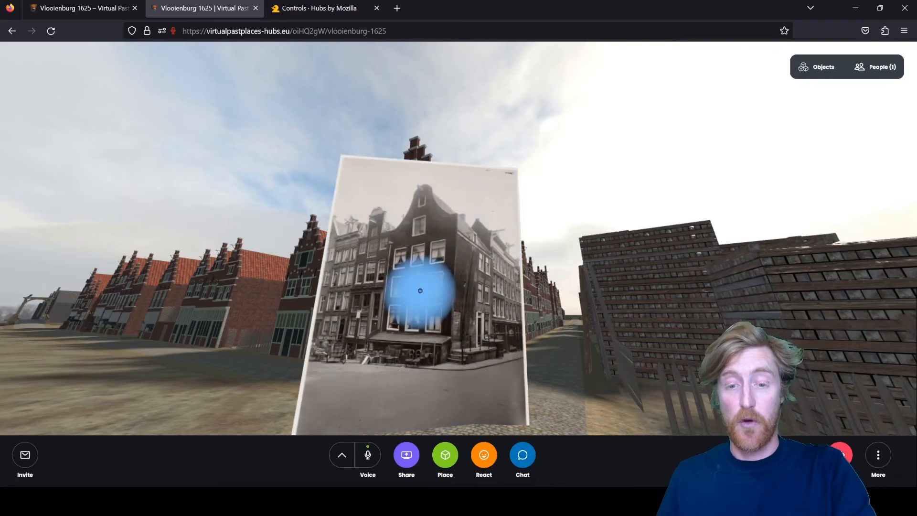
left_click(420, 290)
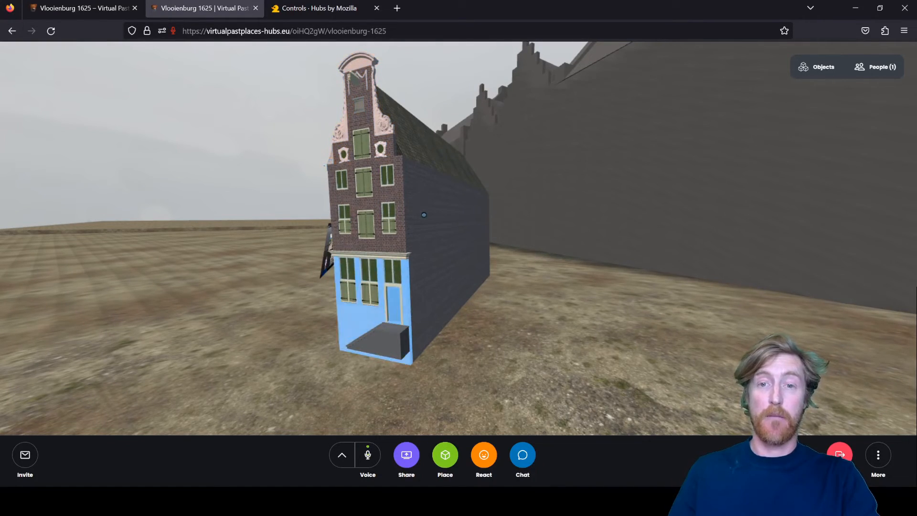
- Pin the house model from its object options, then unpin it again
left_click(363, 204)
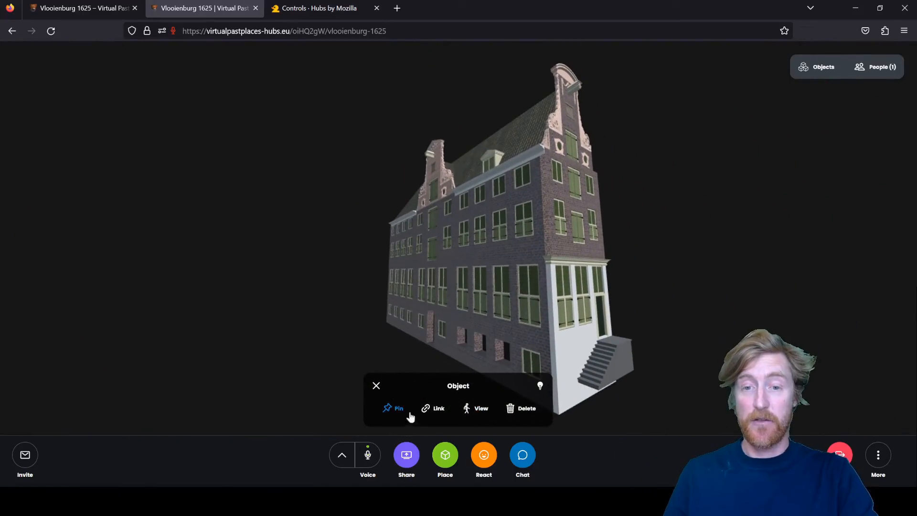
mouse_move(433, 442)
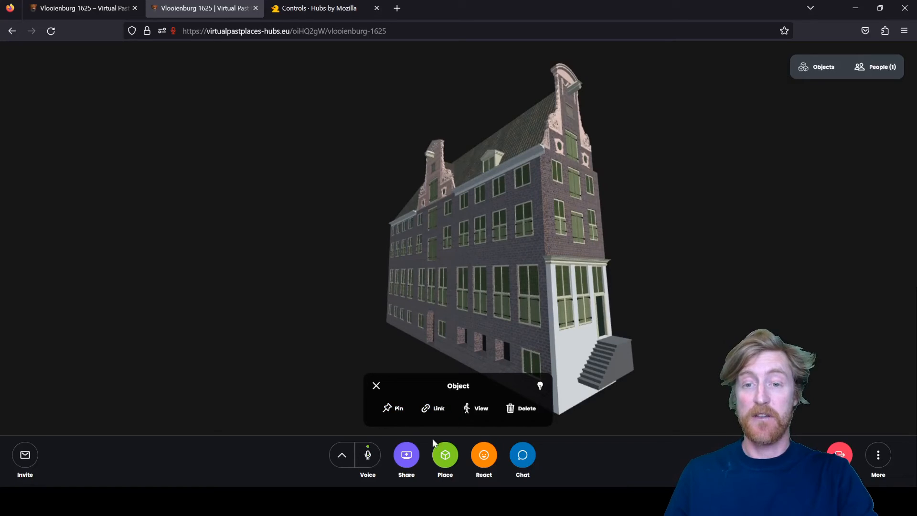
mouse_move(509, 194)
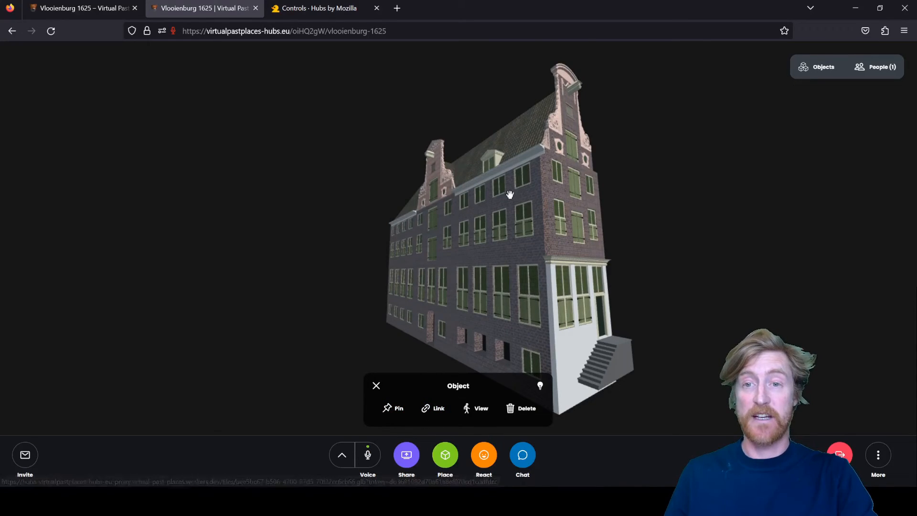
mouse_move(399, 408)
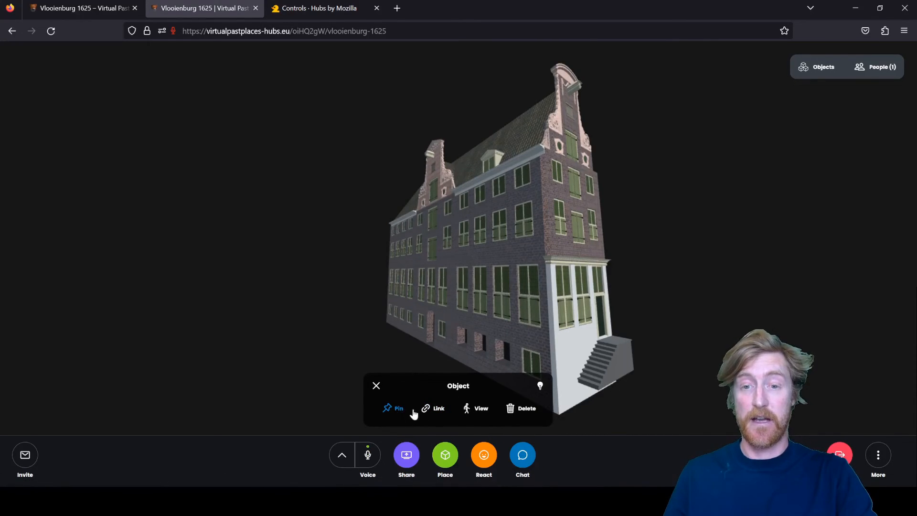
left_click(394, 408)
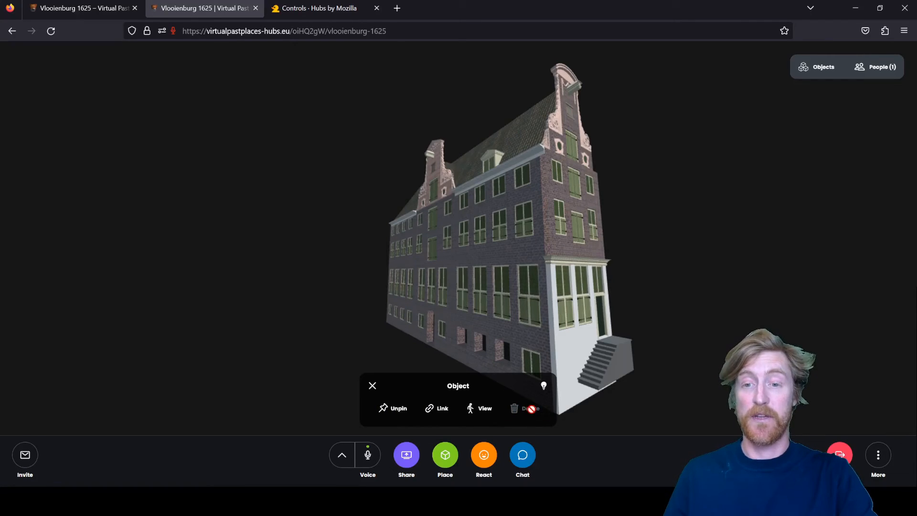
left_click(392, 407)
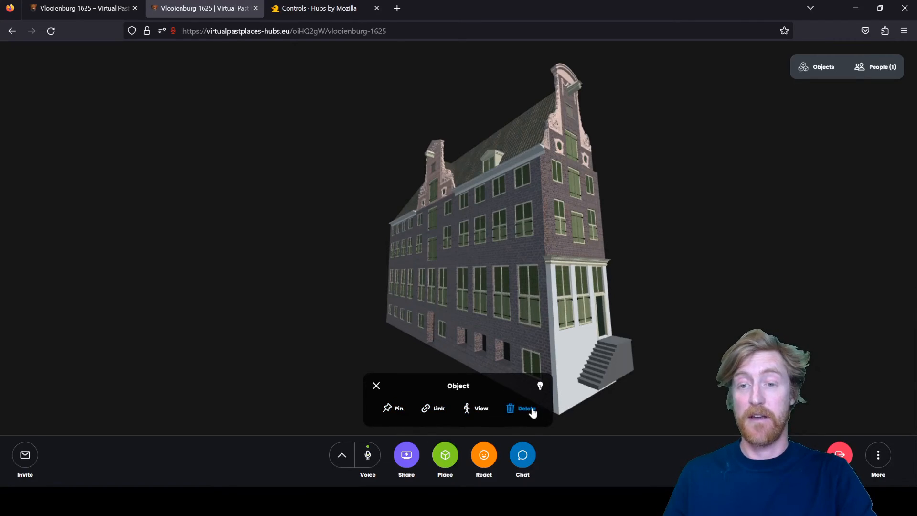
mouse_move(563, 391)
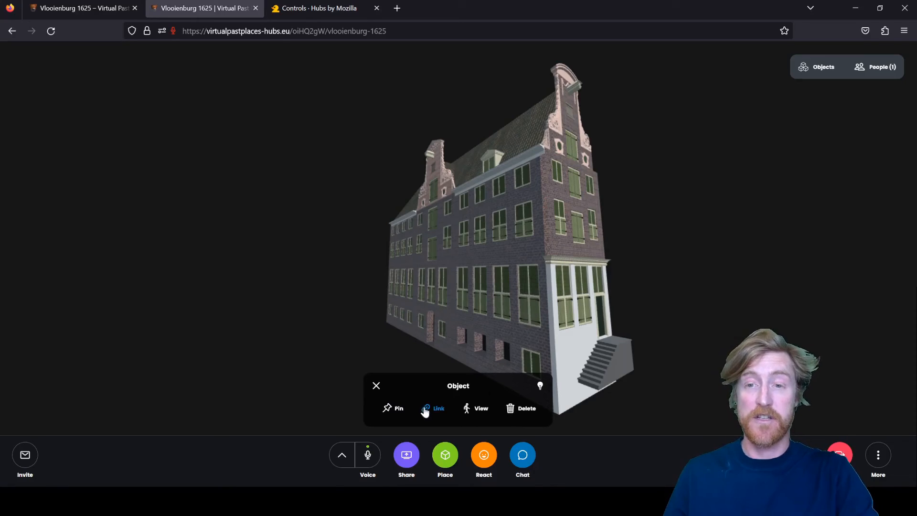
mouse_move(457, 414)
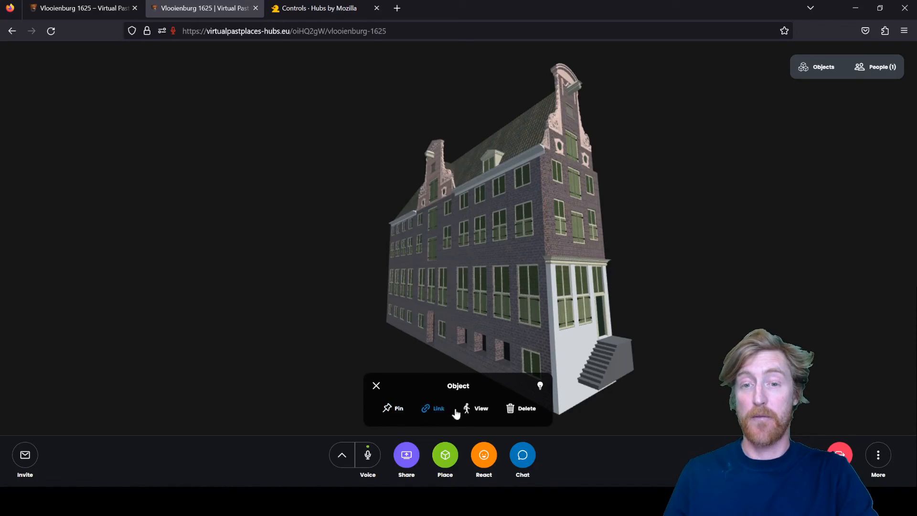
mouse_move(582, 383)
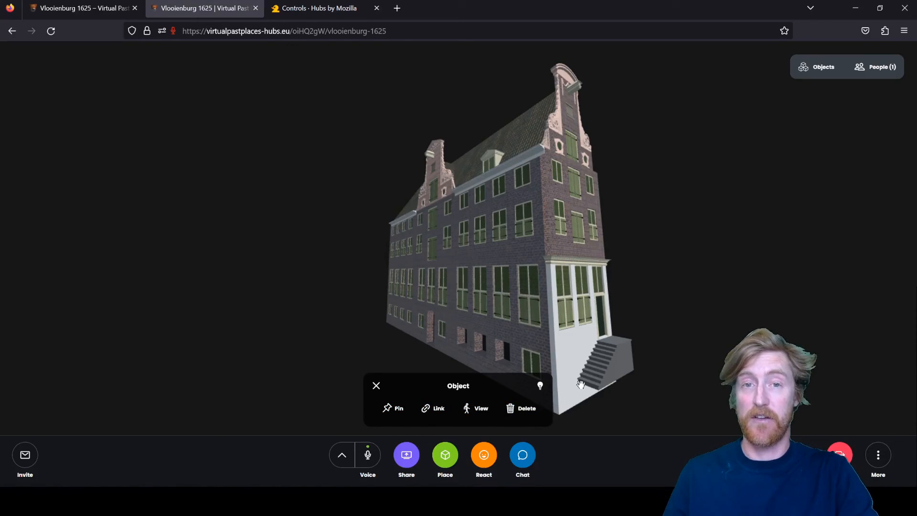
mouse_move(519, 408)
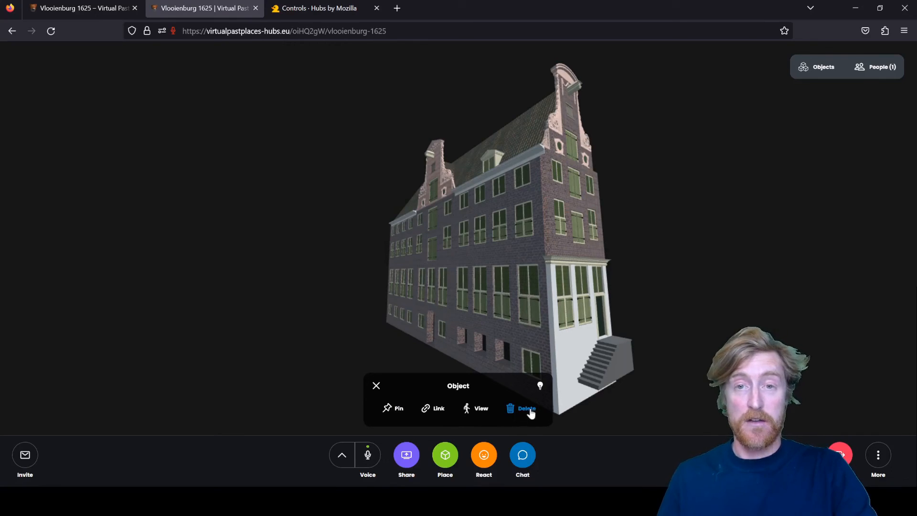
mouse_move(553, 409)
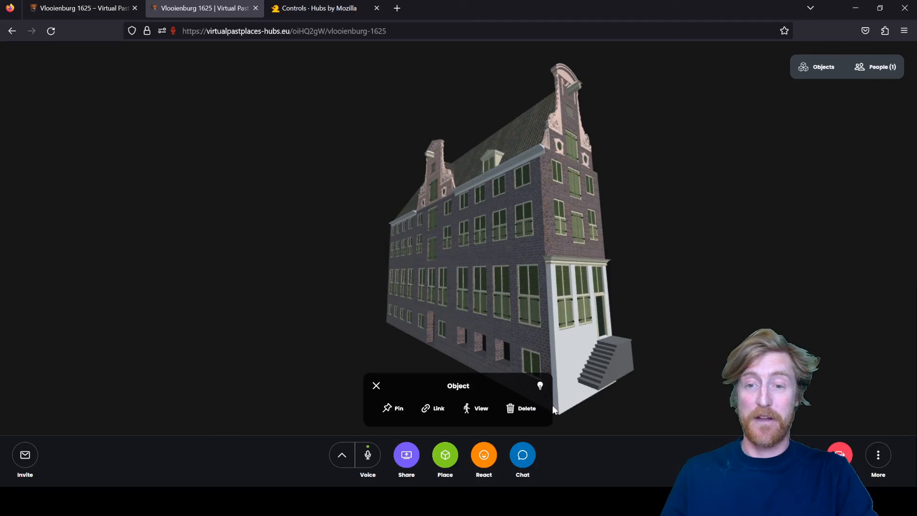